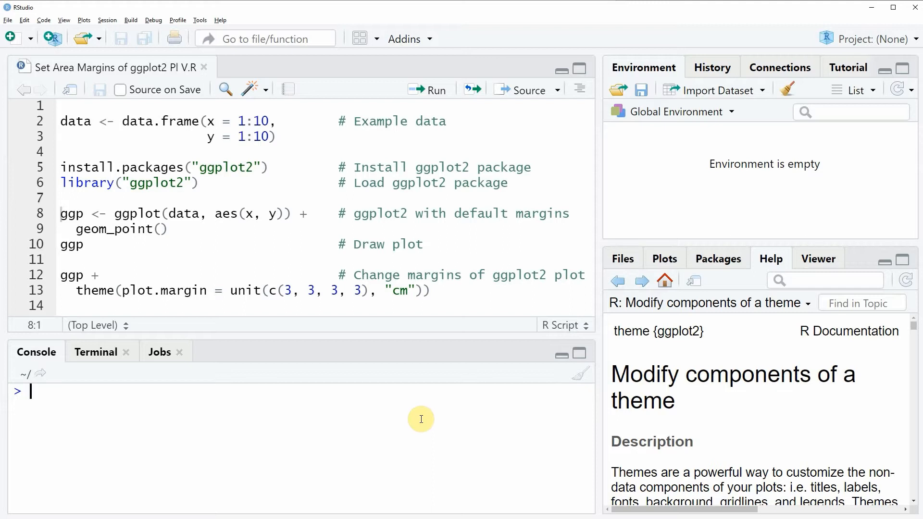
mouse_move(48, 146)
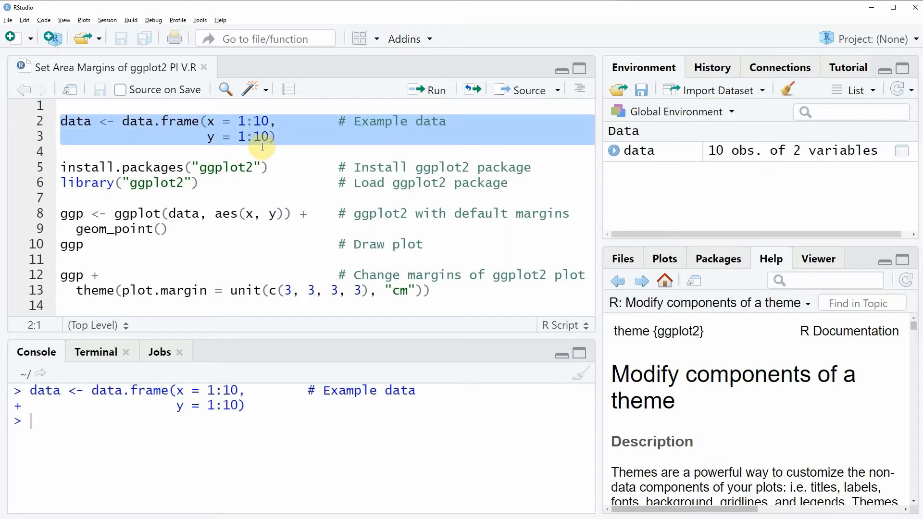
mouse_move(646, 157)
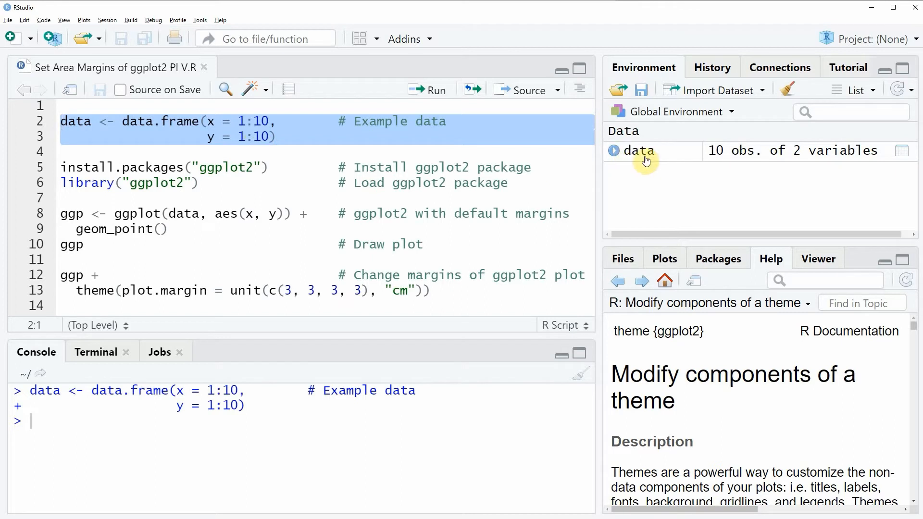
mouse_move(646, 156)
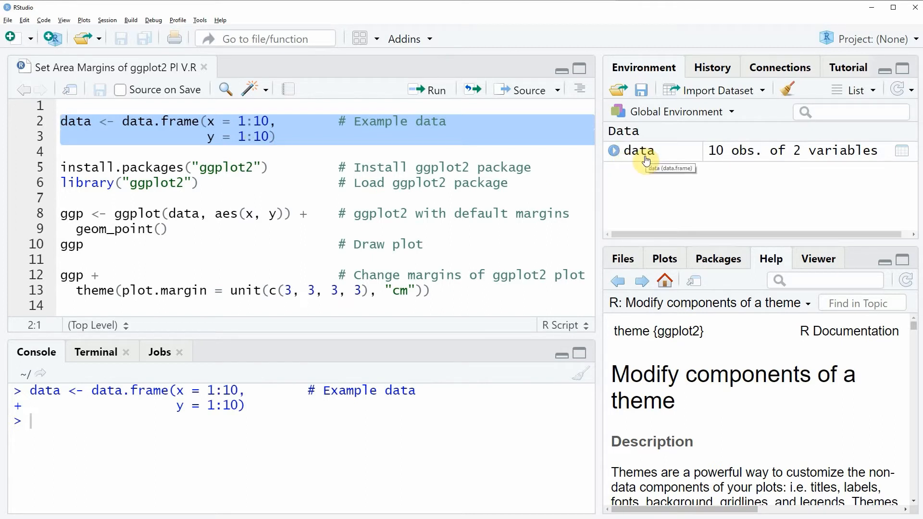
mouse_move(146, 151)
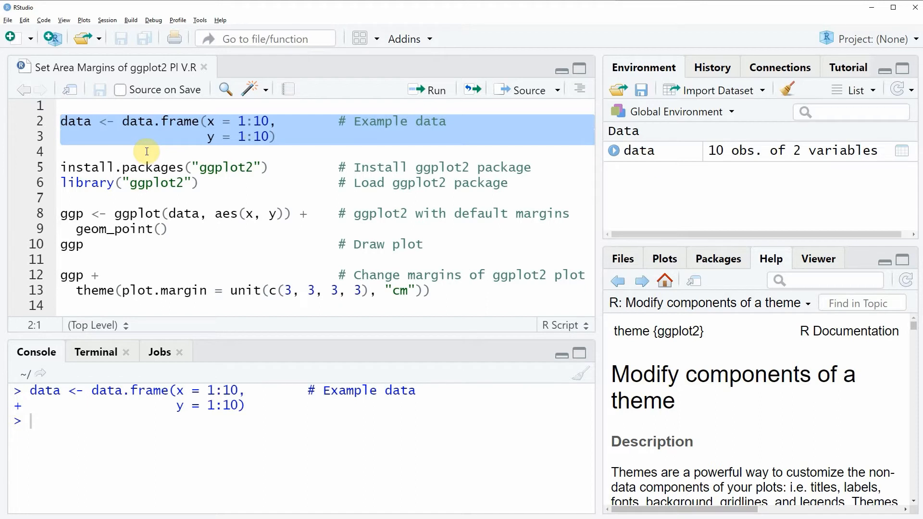
mouse_move(41, 185)
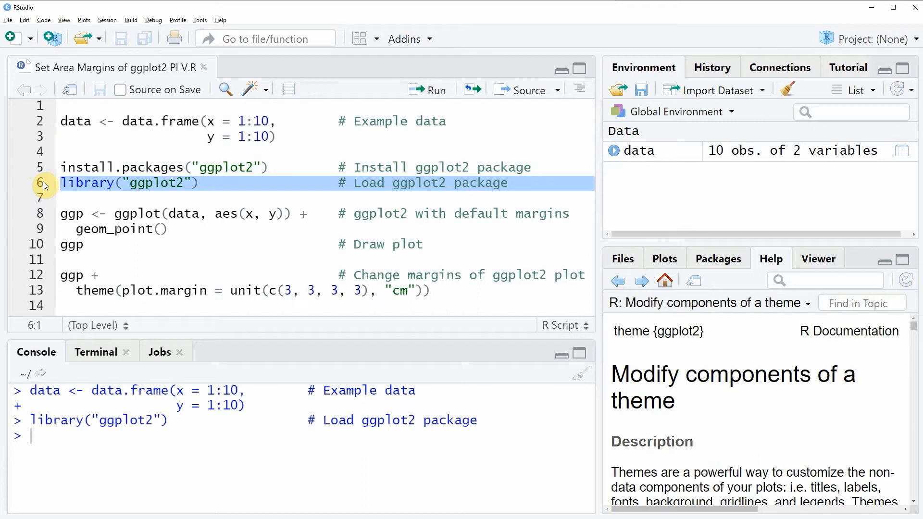
mouse_move(43, 193)
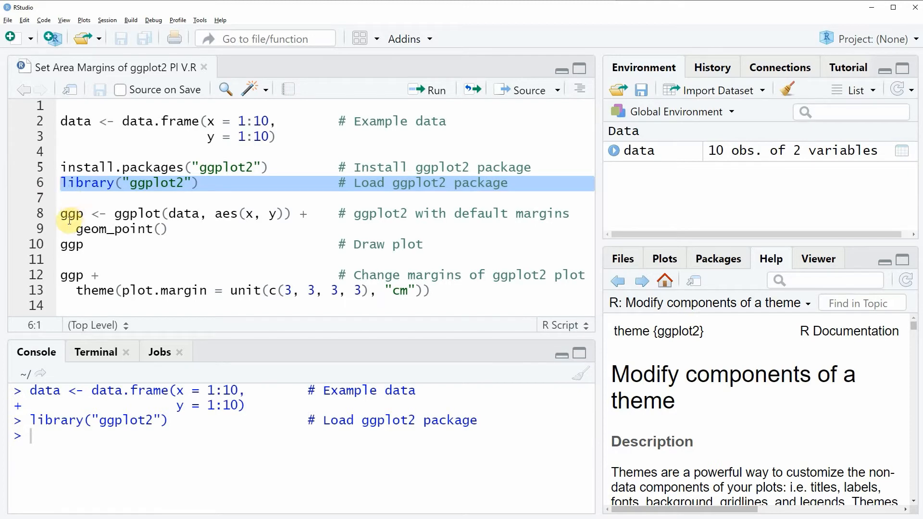
mouse_move(40, 236)
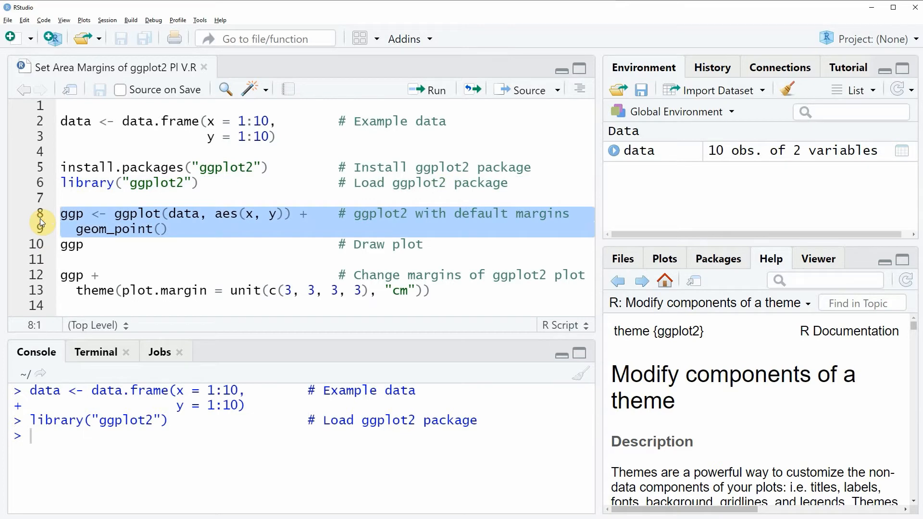
Run lines 8–9 to create the ggp object: ggplot of y against x with geom_point().
click(429, 89)
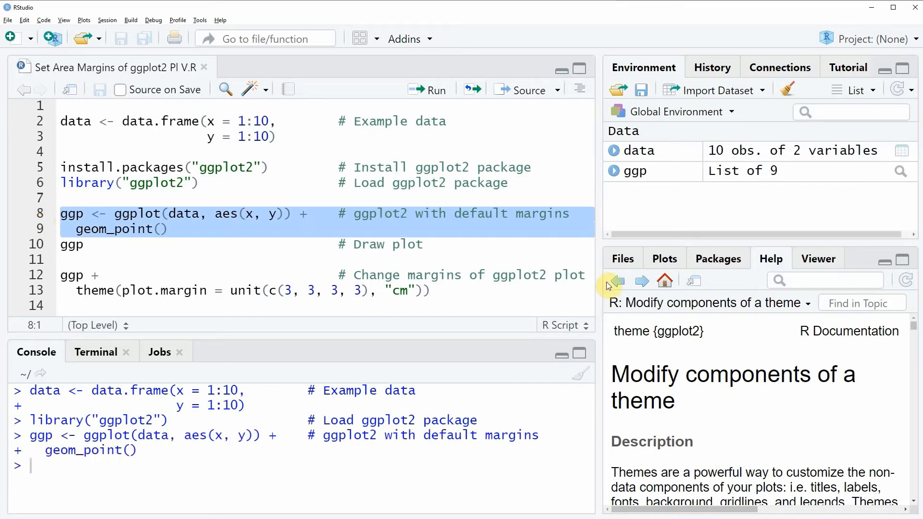
mouse_move(634, 173)
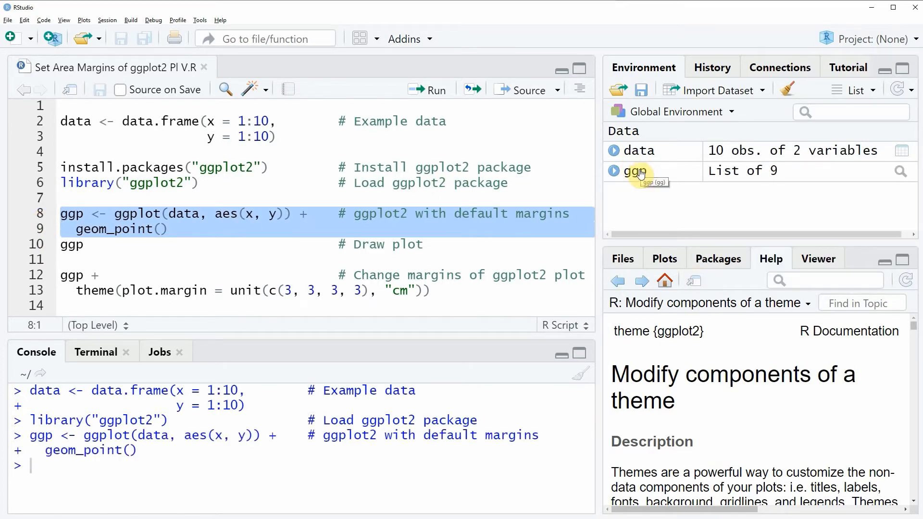
mouse_move(635, 179)
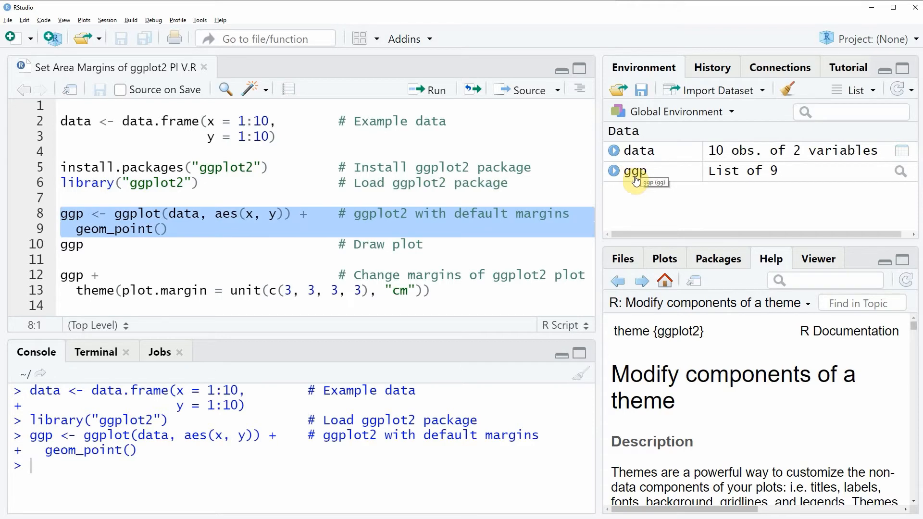
mouse_move(43, 245)
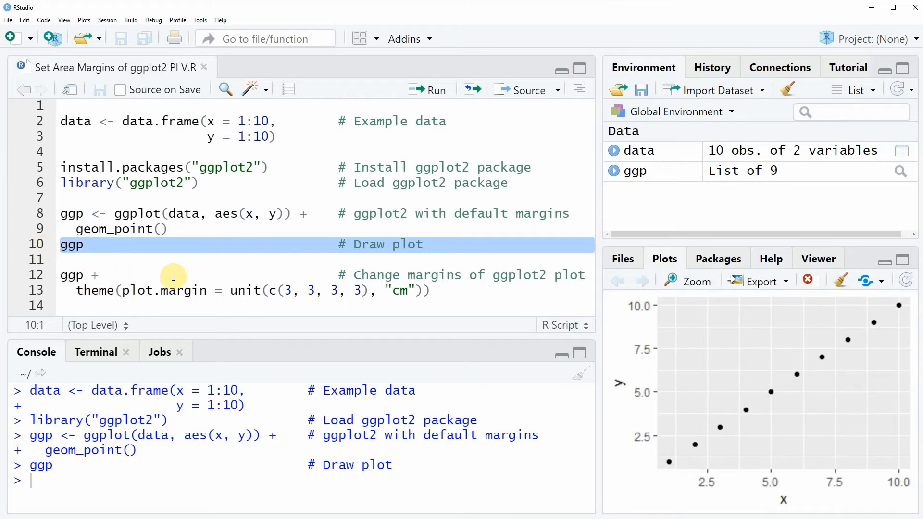
mouse_move(780, 420)
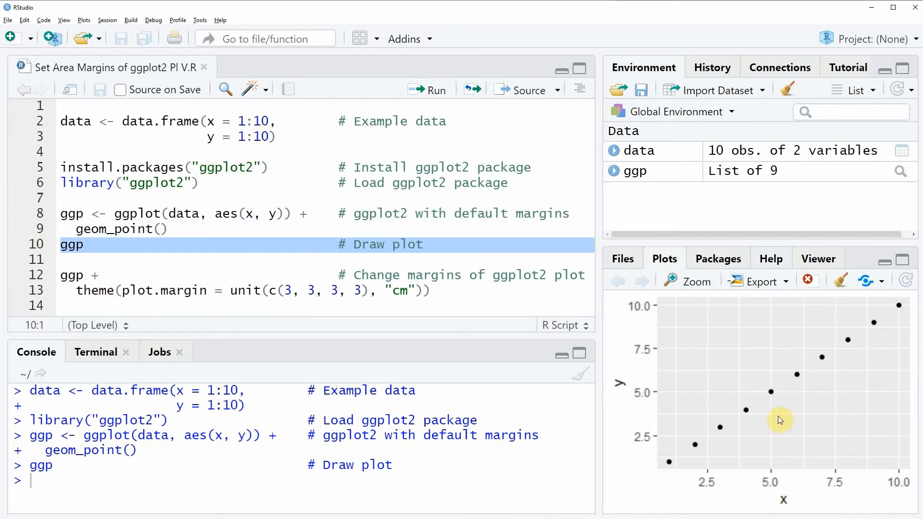
mouse_move(757, 365)
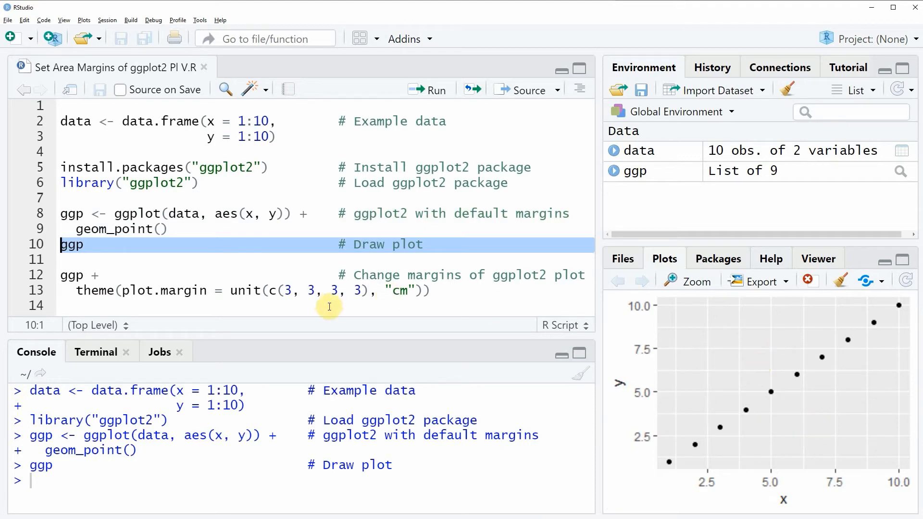
mouse_move(880, 403)
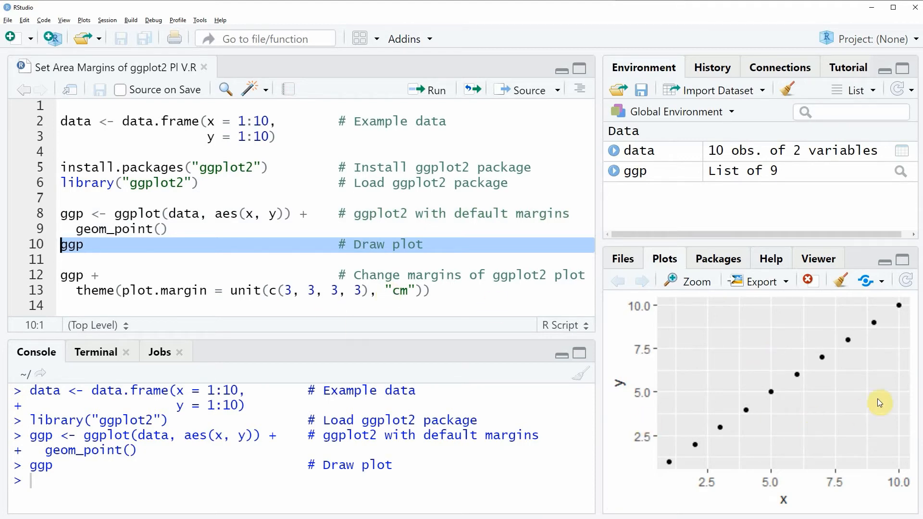
mouse_move(673, 401)
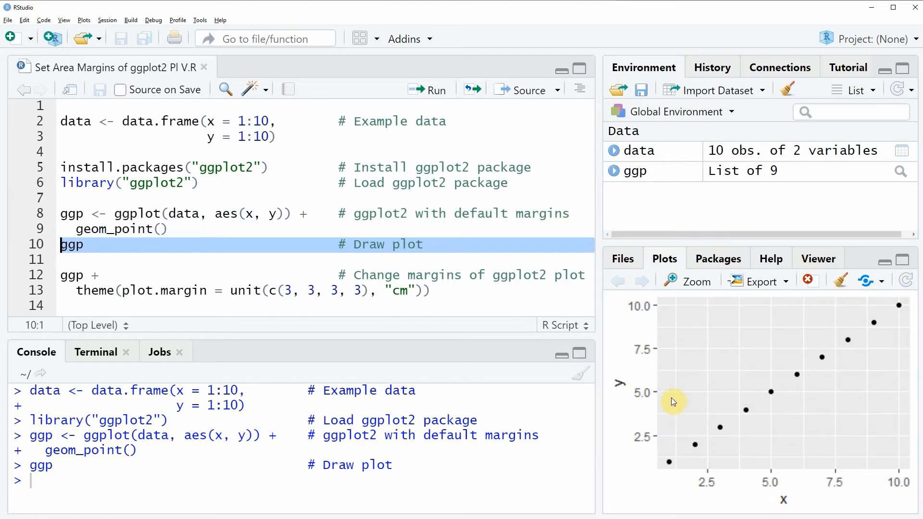
mouse_move(36, 283)
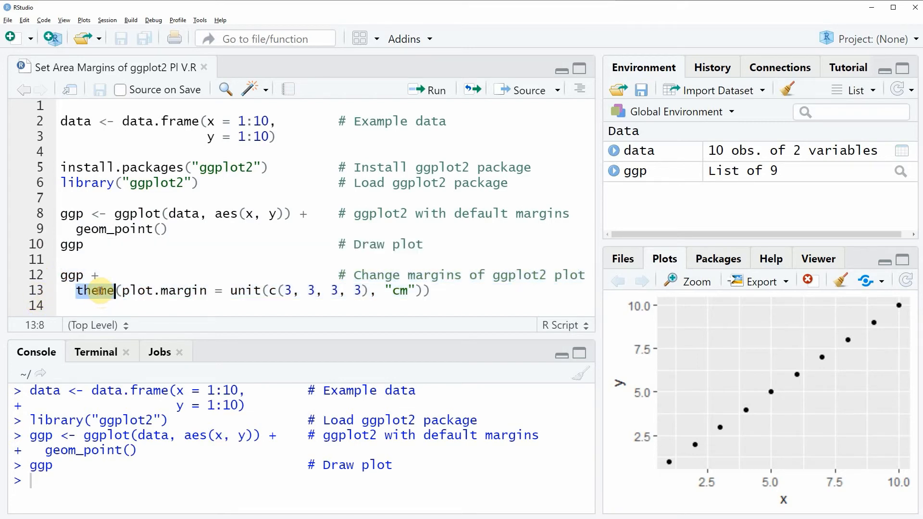
mouse_move(175, 296)
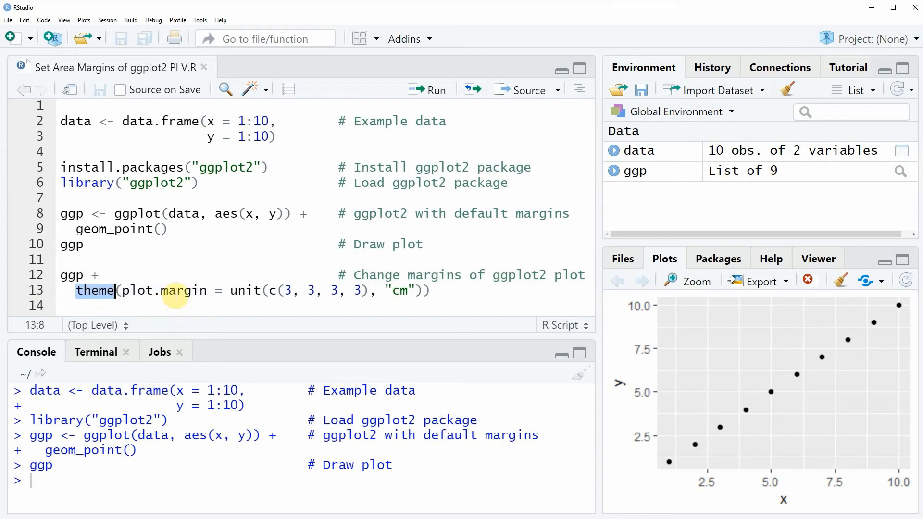
double_click(177, 291)
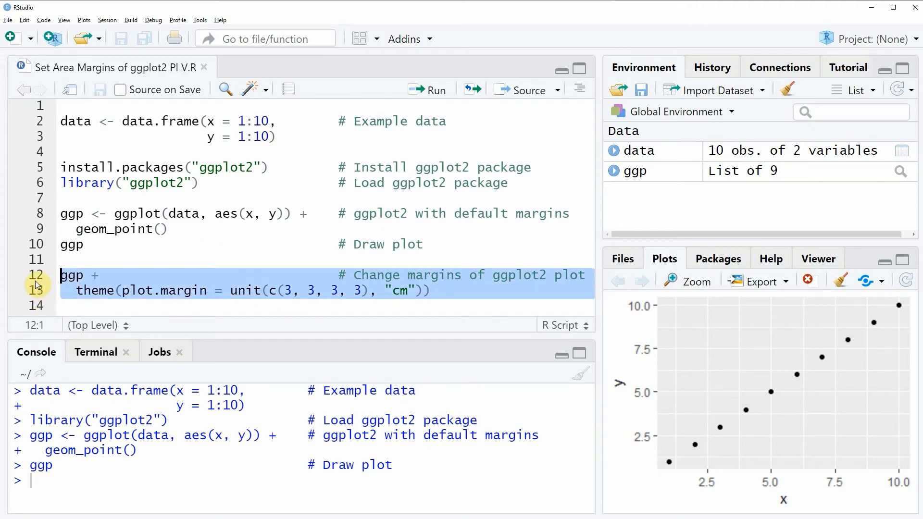
Run lines 12–13 adding theme(plot.margin = unit(c(3,3,3,3), "cm")) to redraw the plot.
click(424, 89)
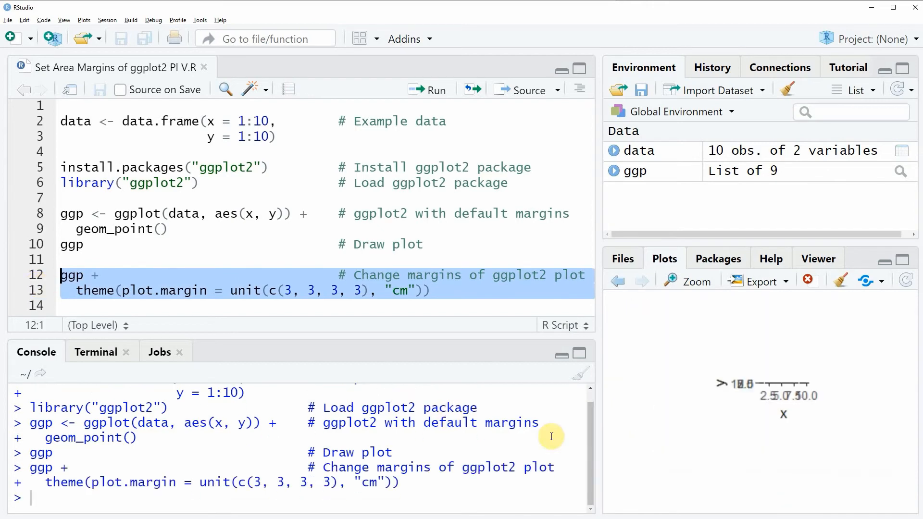
mouse_move(821, 403)
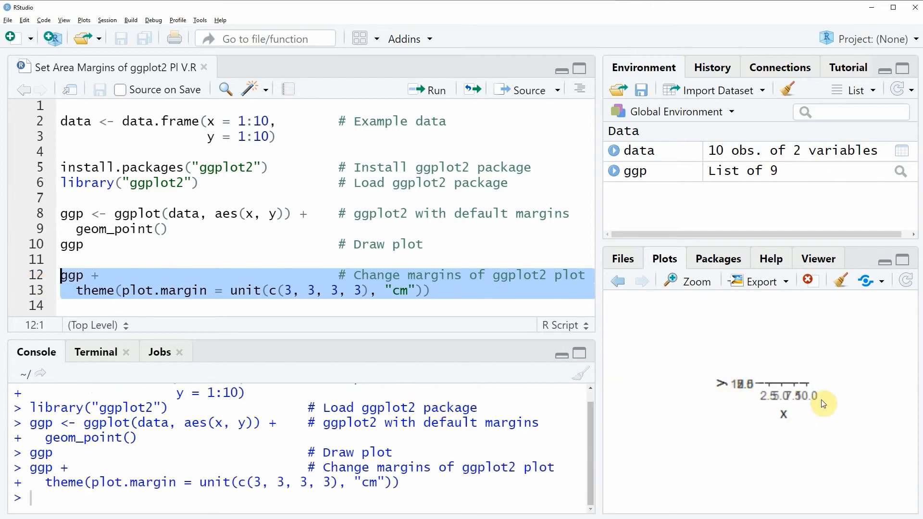
mouse_move(841, 424)
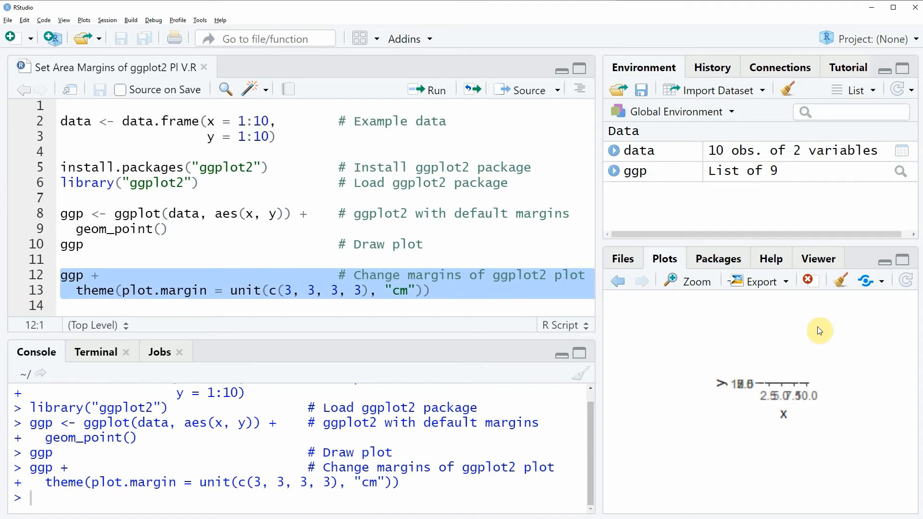
mouse_move(793, 379)
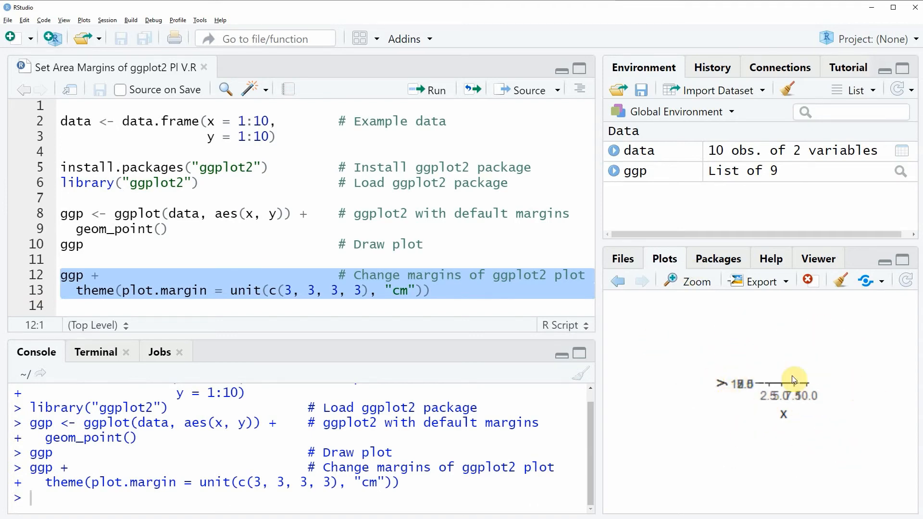
mouse_move(819, 355)
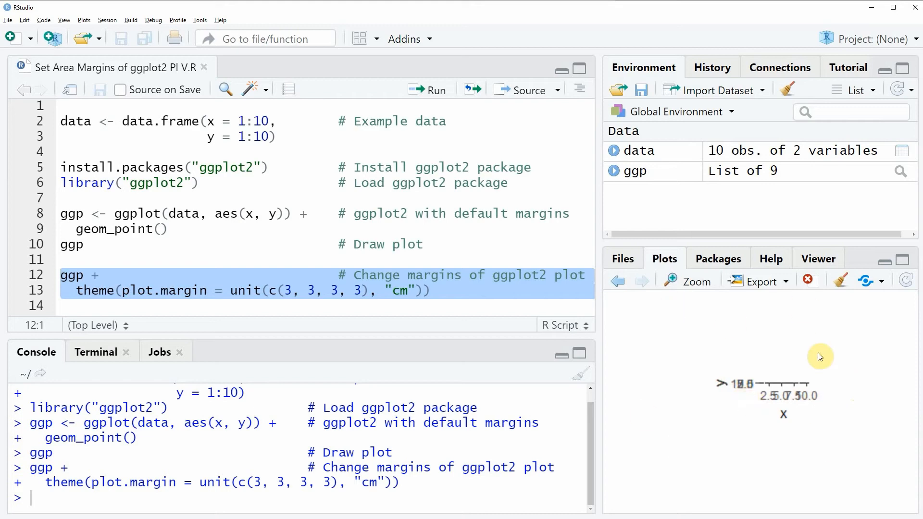
mouse_move(762, 447)
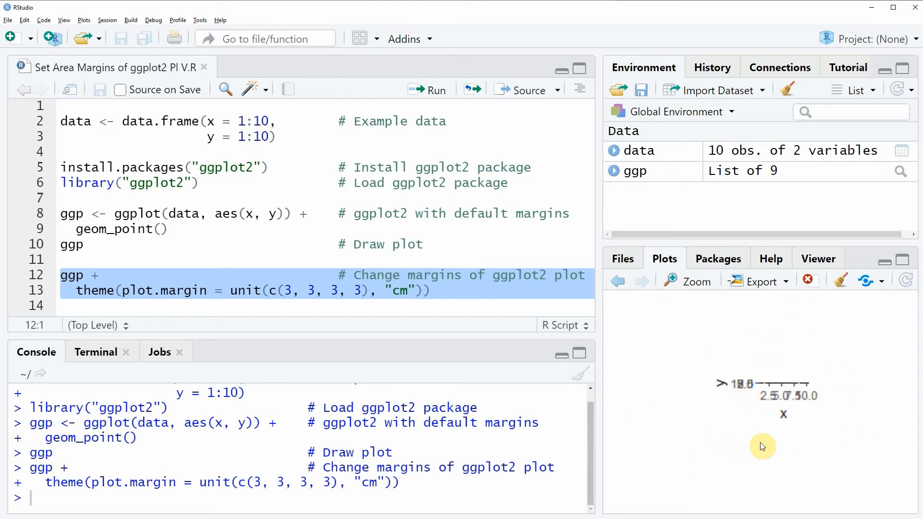